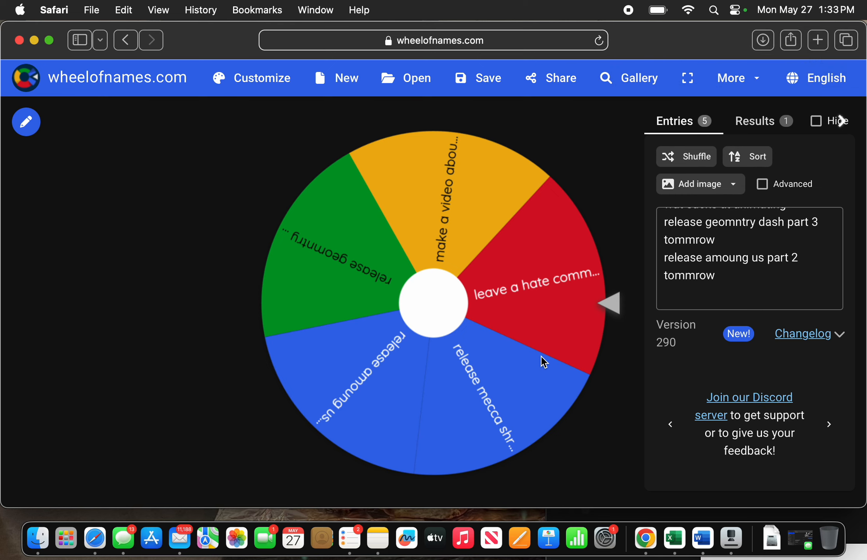
mouse_move(647, 110)
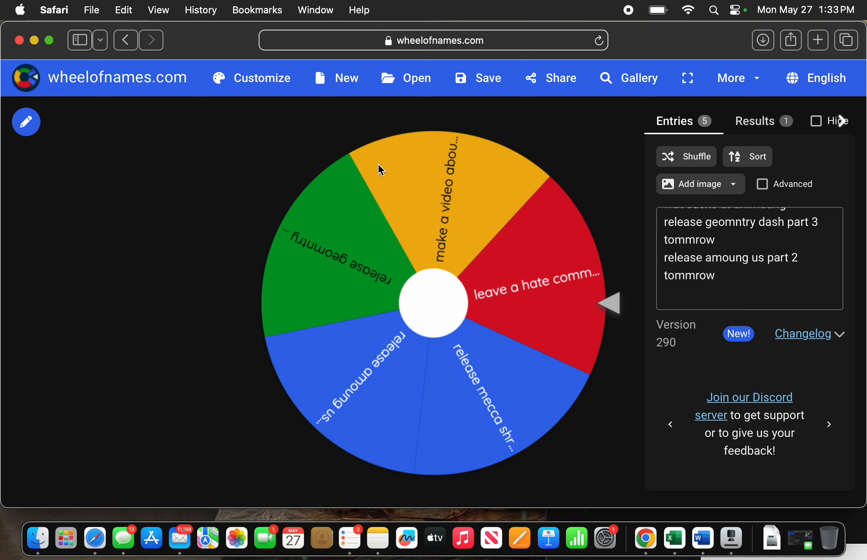
mouse_move(247, 183)
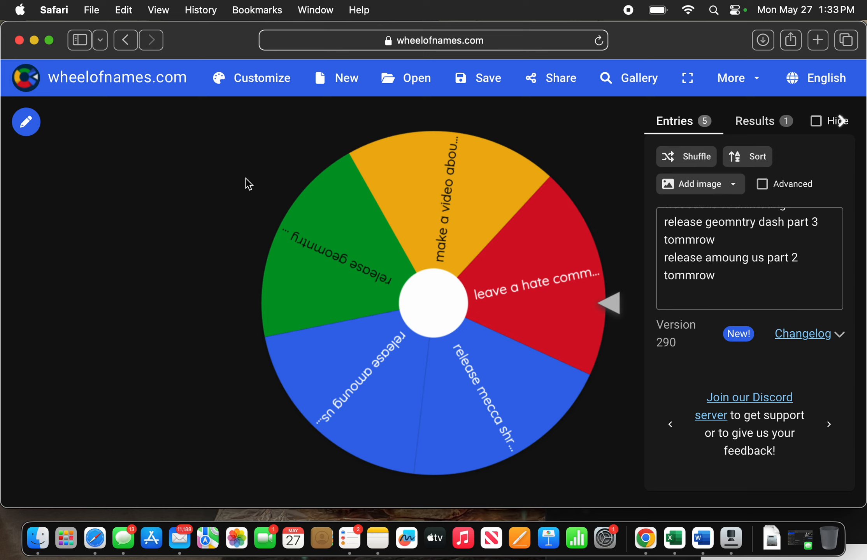
Step: Spin the five-option wheel until it lands on the 'release mecca shrek' entry
left_click(828, 424)
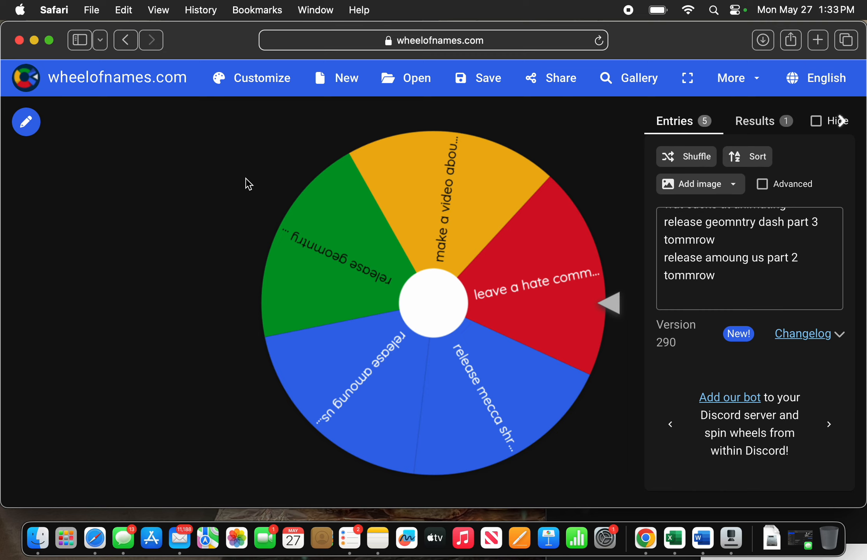
scroll("down", 3)
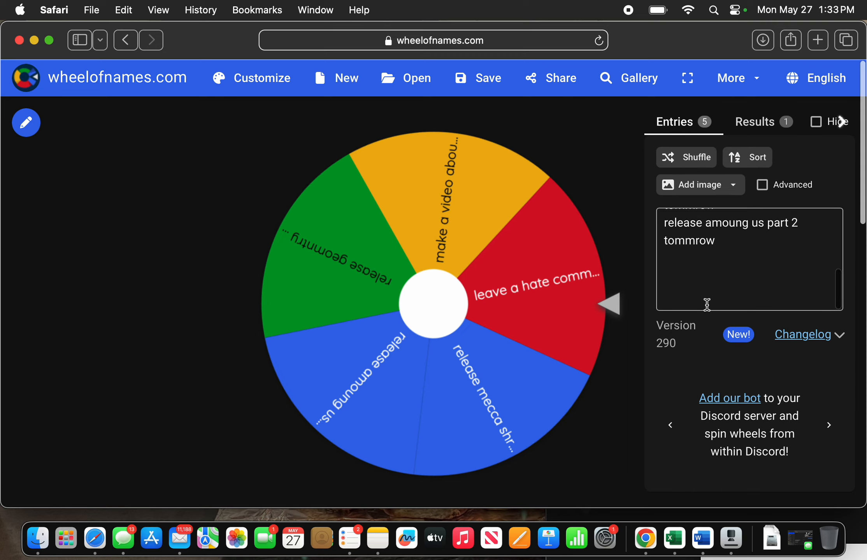
scroll("up", 3)
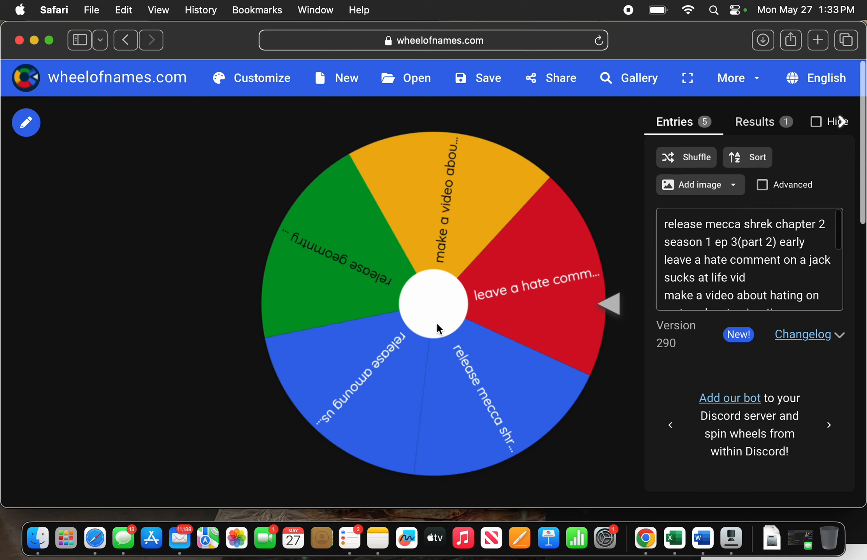
mouse_move(174, 244)
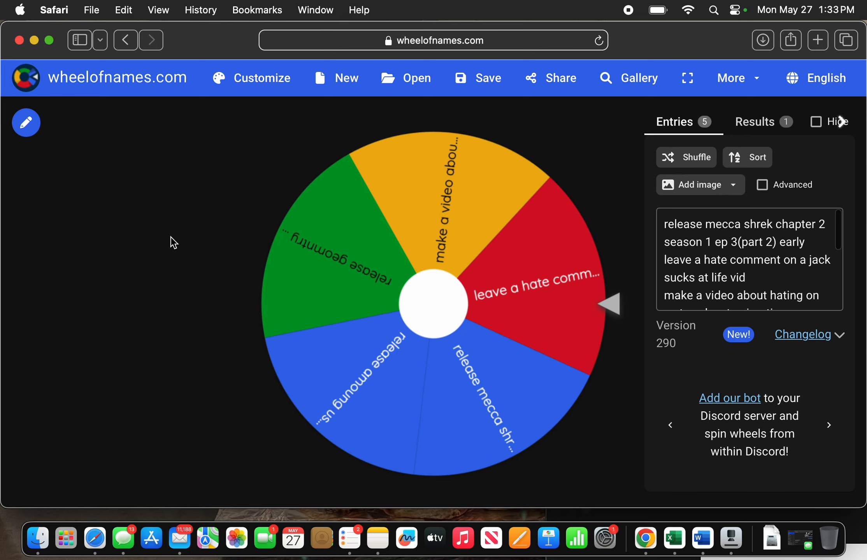
left_click(828, 425)
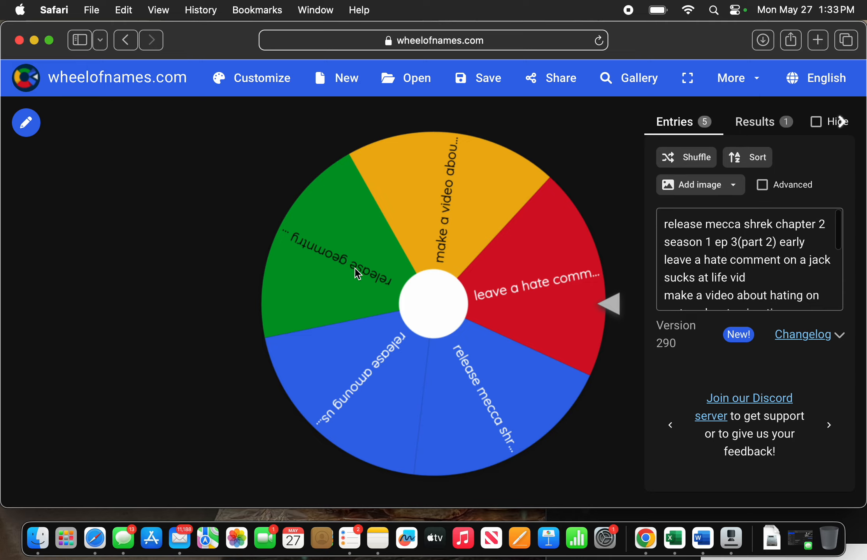
mouse_move(430, 280)
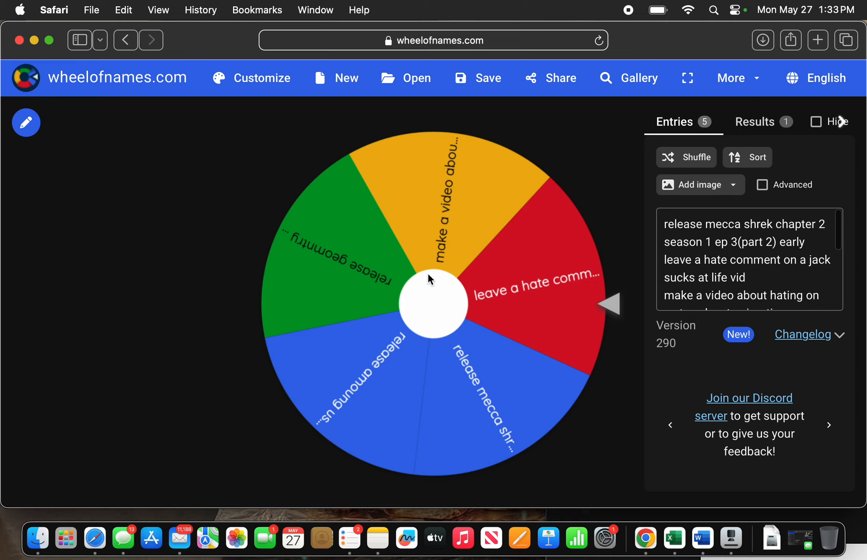
left_click(431, 303)
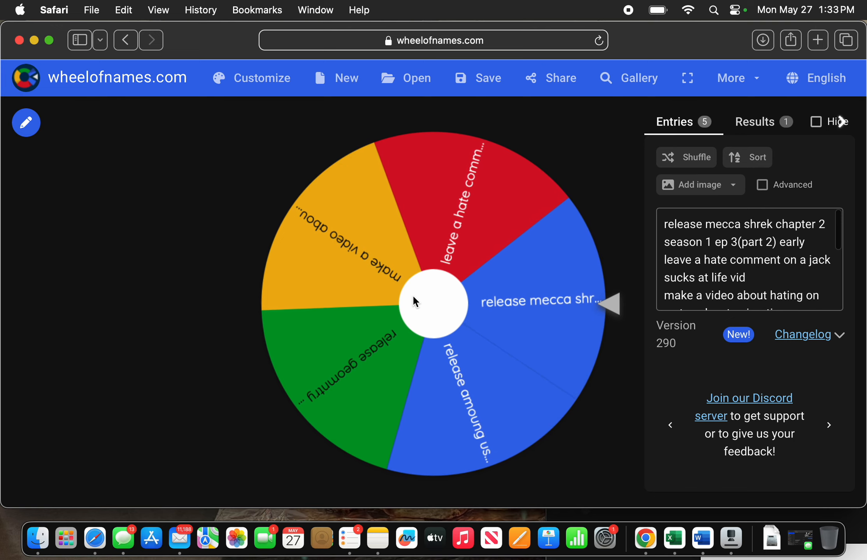
Step: Bring up the winner dialog for 'release mecca shrek chapter 2 season 1 ep 3(part 2) early'
left_click(433, 303)
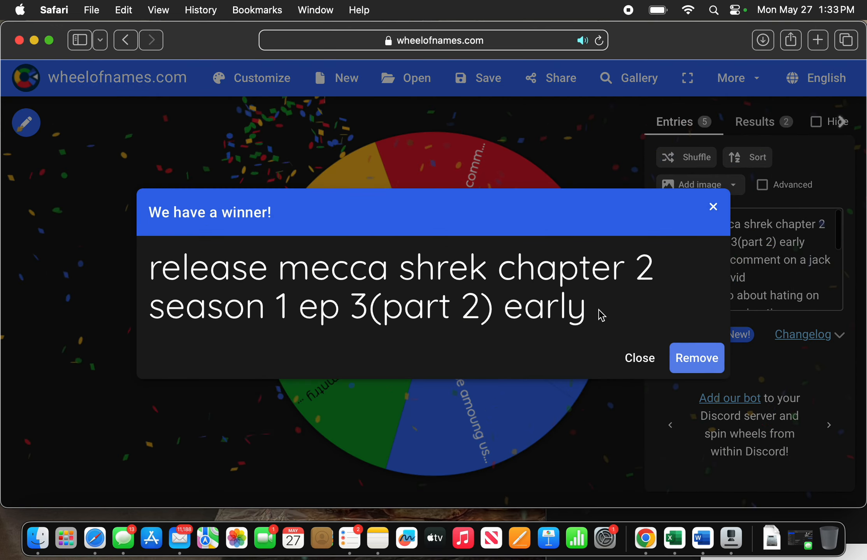
mouse_move(224, 271)
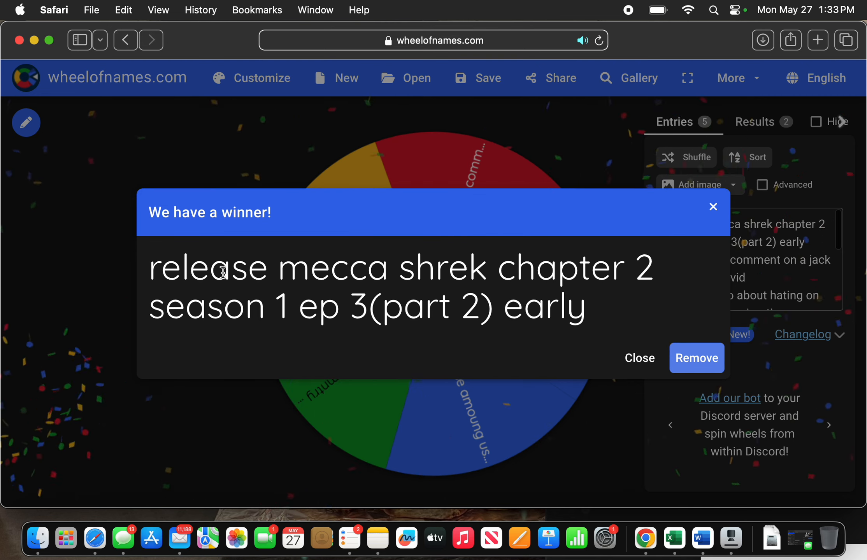
double_click(210, 267)
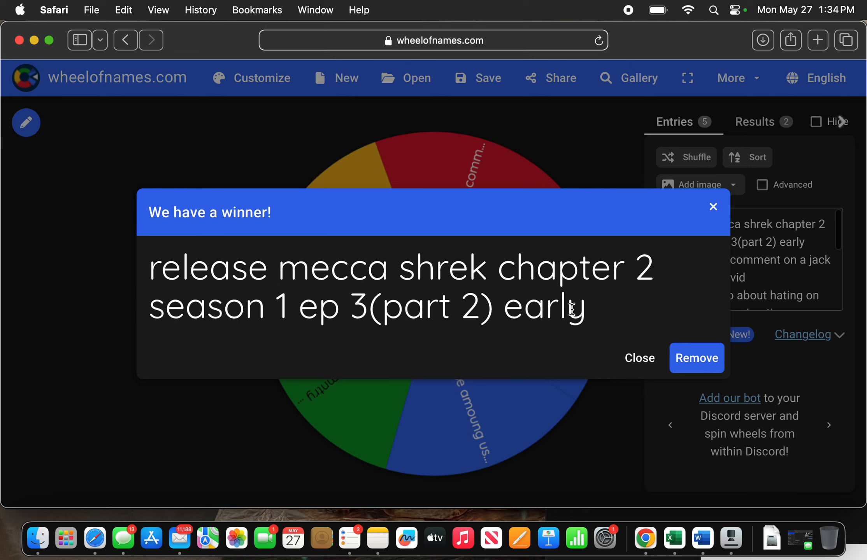
mouse_move(640, 358)
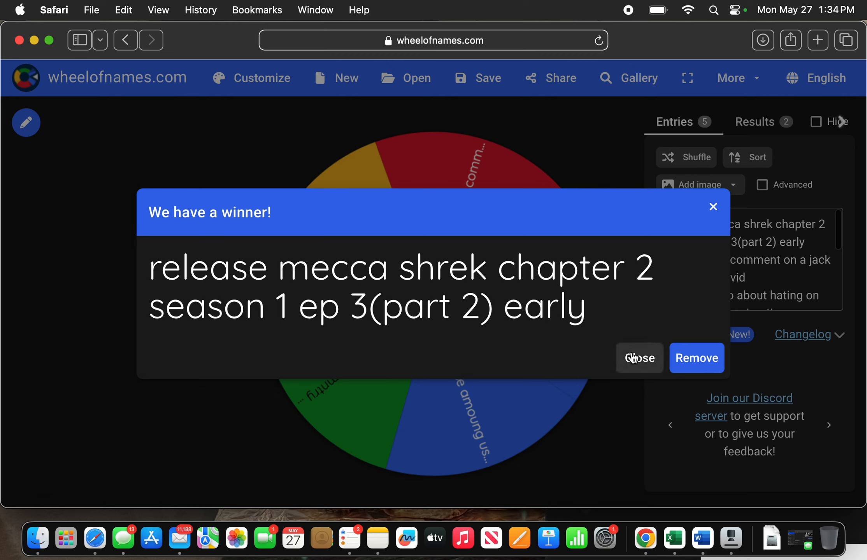
mouse_move(670, 365)
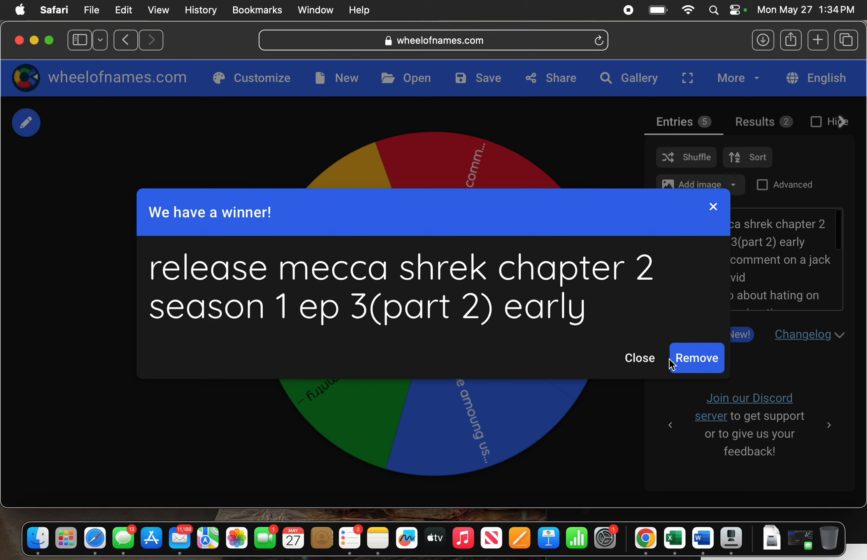
mouse_move(696, 358)
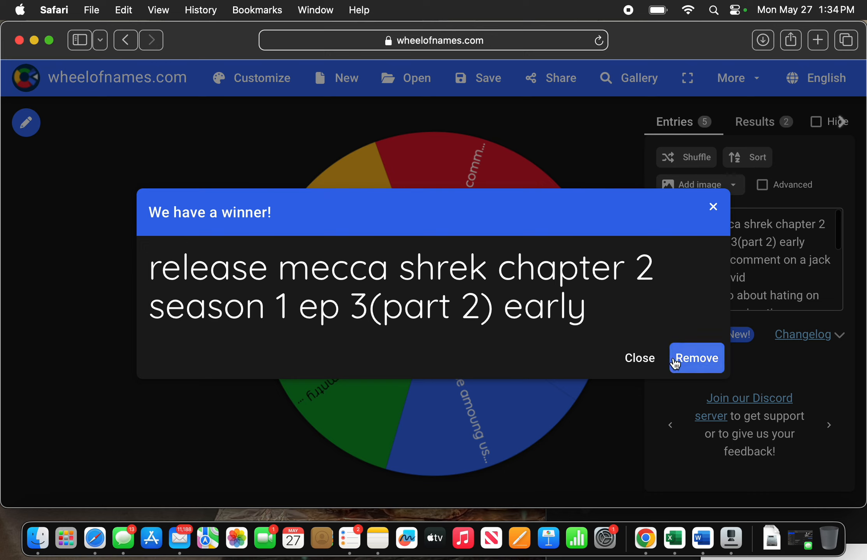
mouse_move(639, 358)
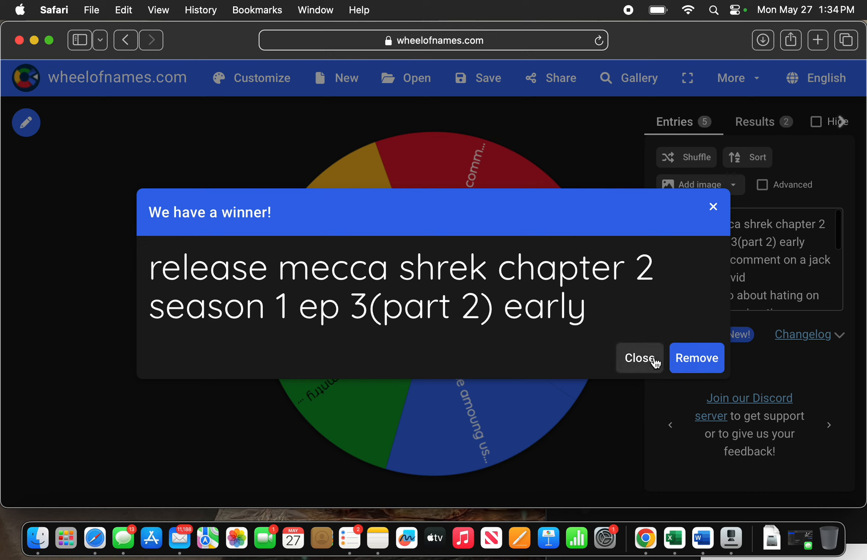
Step: Remove the winning Shrek chapter 2 entry, leaving four options on the wheel
left_click(695, 358)
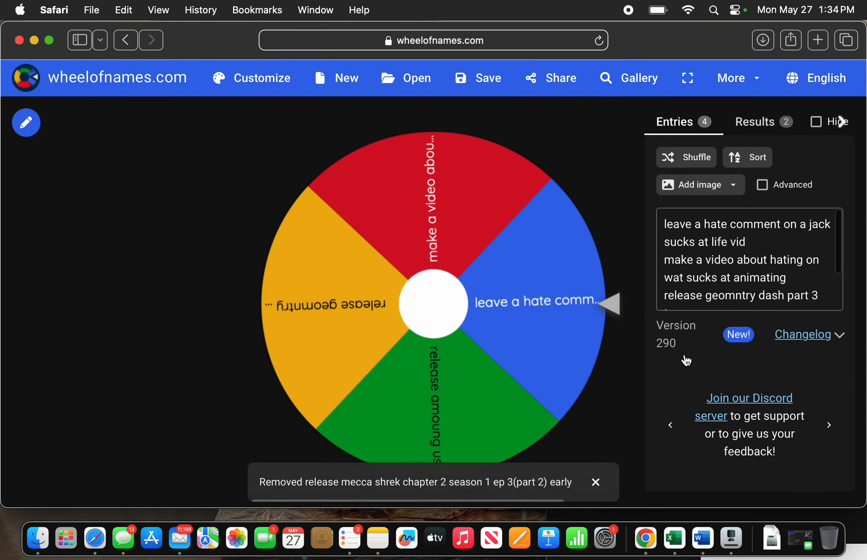
mouse_move(569, 464)
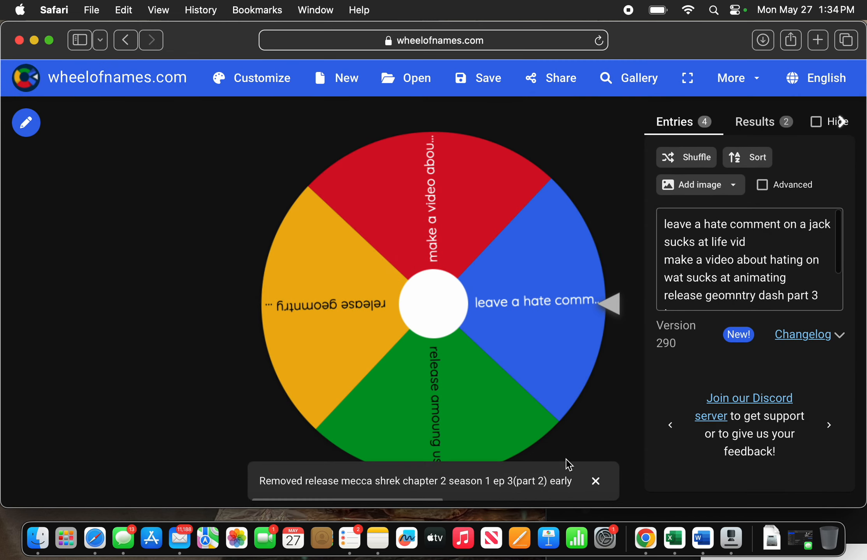
left_click(596, 482)
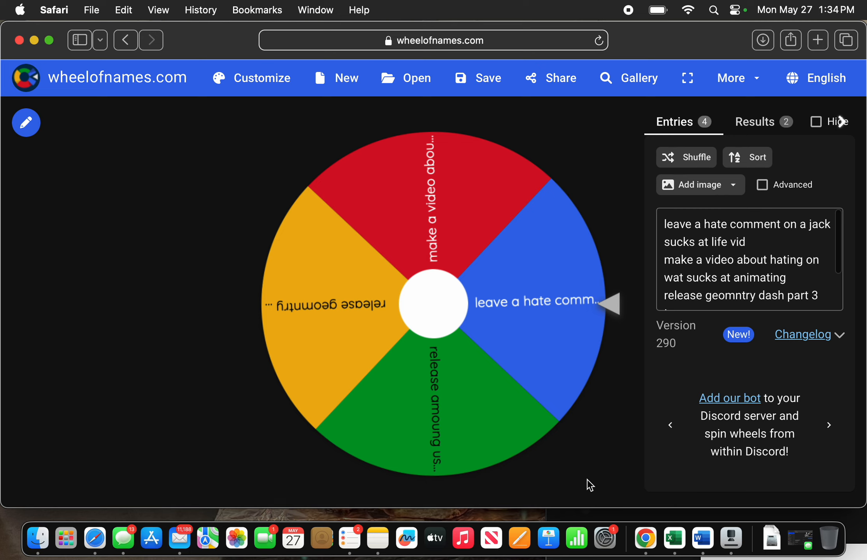
mouse_move(583, 478)
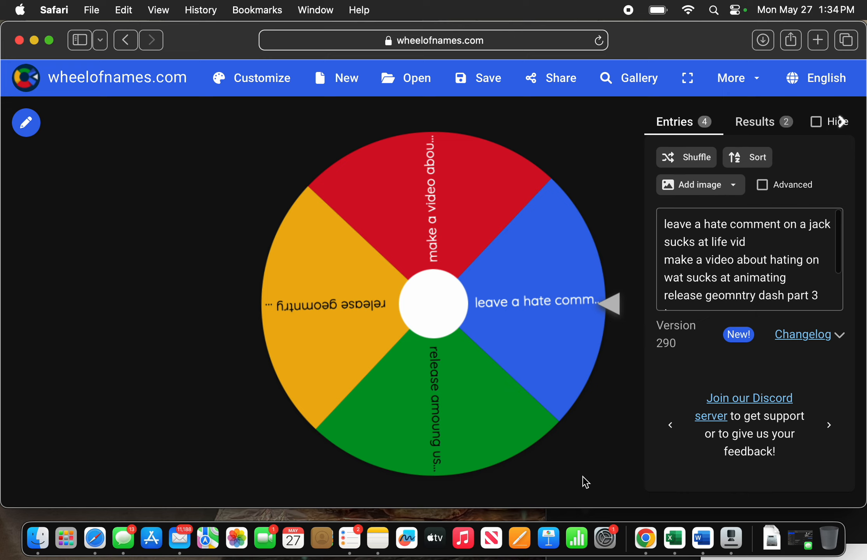
mouse_move(583, 481)
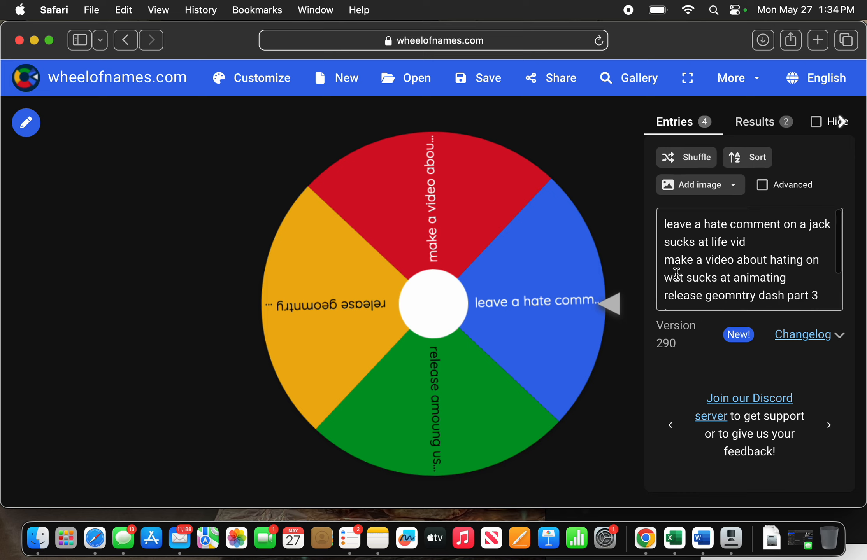
mouse_move(667, 225)
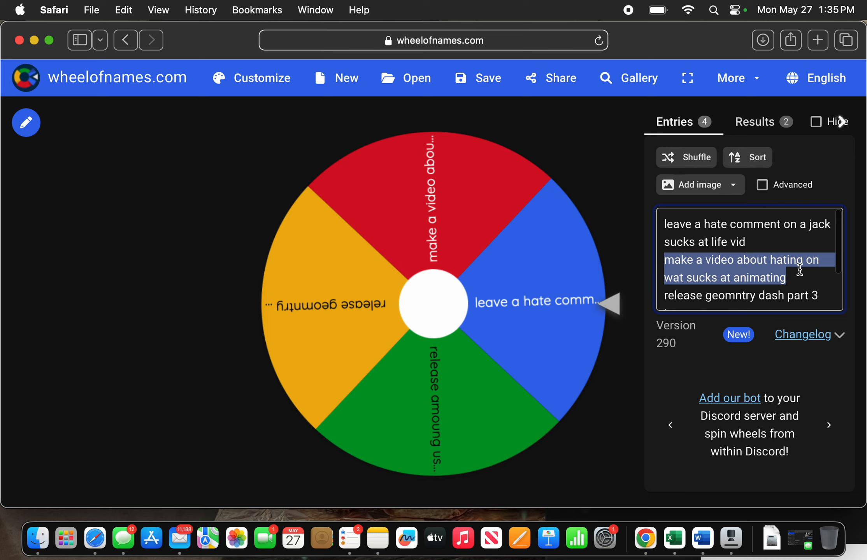
scroll("down", 3)
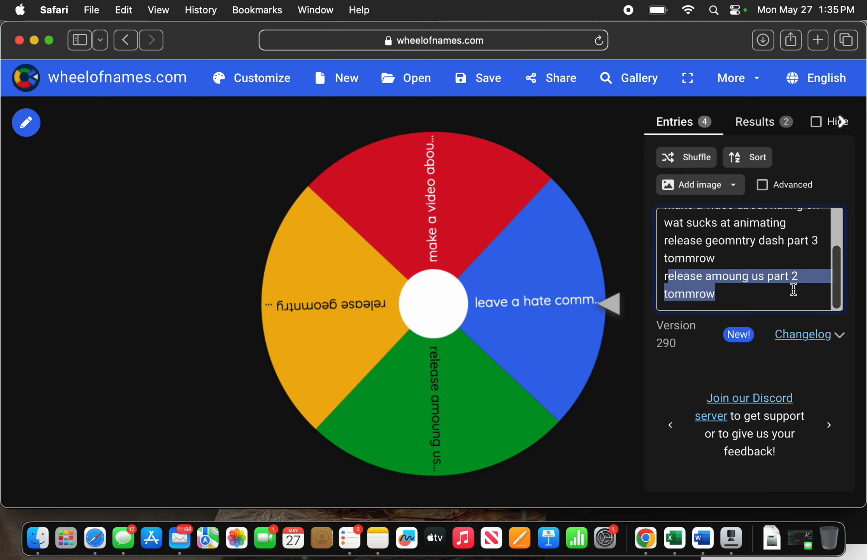
mouse_move(786, 291)
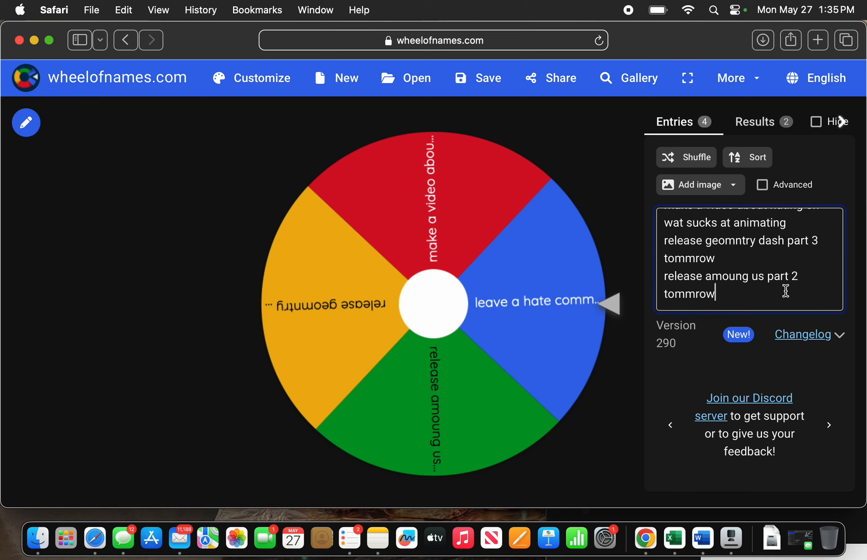
left_click(828, 425)
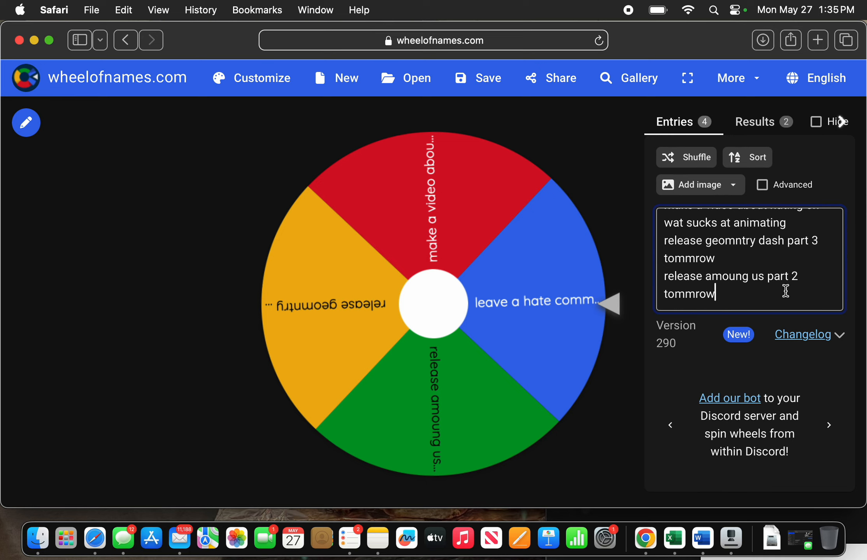